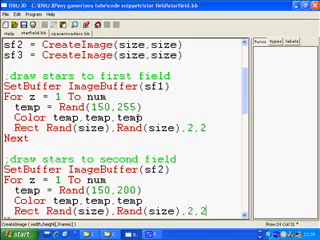
pyautogui.scroll(-3)
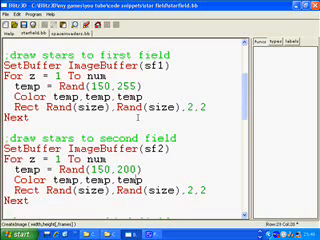
pyautogui.scroll(-3)
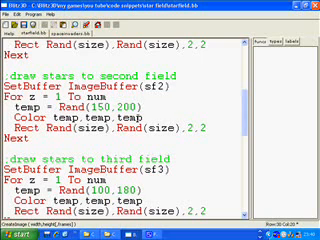
pyautogui.scroll(-3)
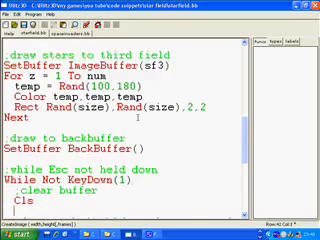
pyautogui.scroll(-3)
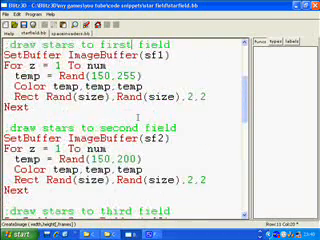
pyautogui.scroll(3)
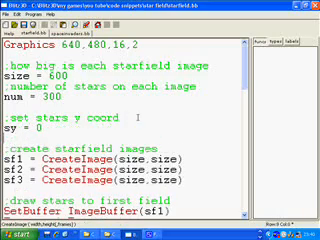
pyautogui.scroll(-3)
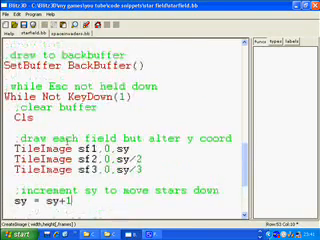
pyautogui.scroll(3)
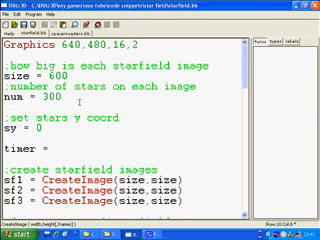
pyautogui.write('createti')
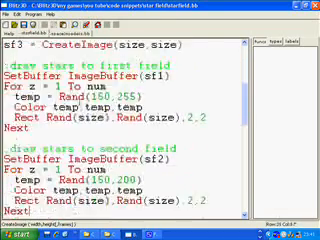
pyautogui.scroll(-3)
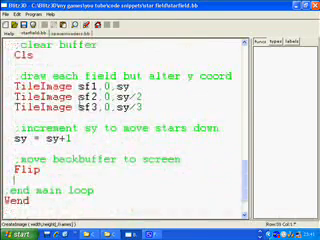
pyautogui.write('wait')
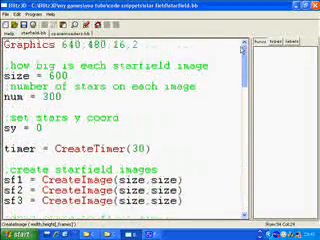
pyautogui.scroll(-3)
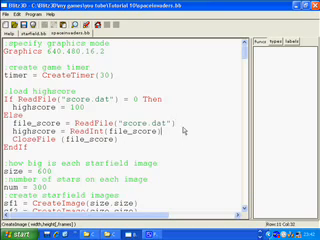
pyautogui.scroll(-3)
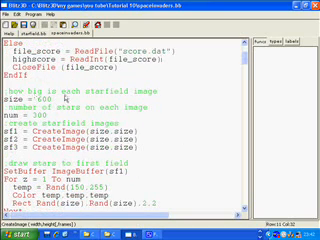
pyautogui.scroll(-3)
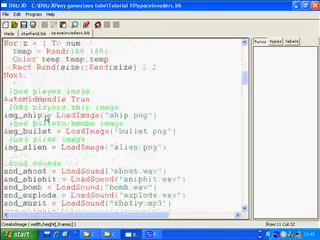
pyautogui.scroll(-3)
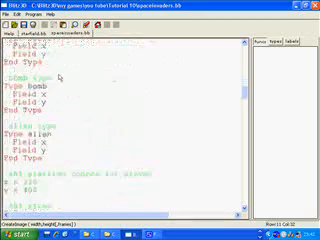
pyautogui.scroll(-3)
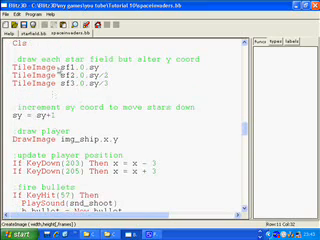
pyautogui.scroll(-3)
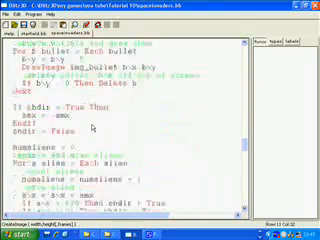